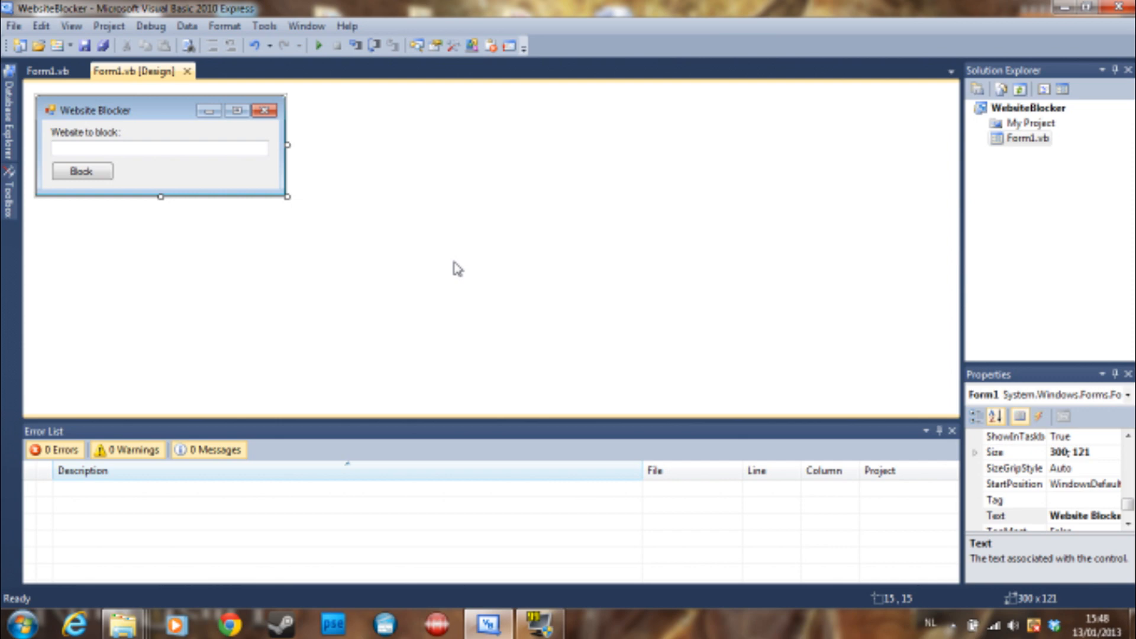
mouse_move(377, 246)
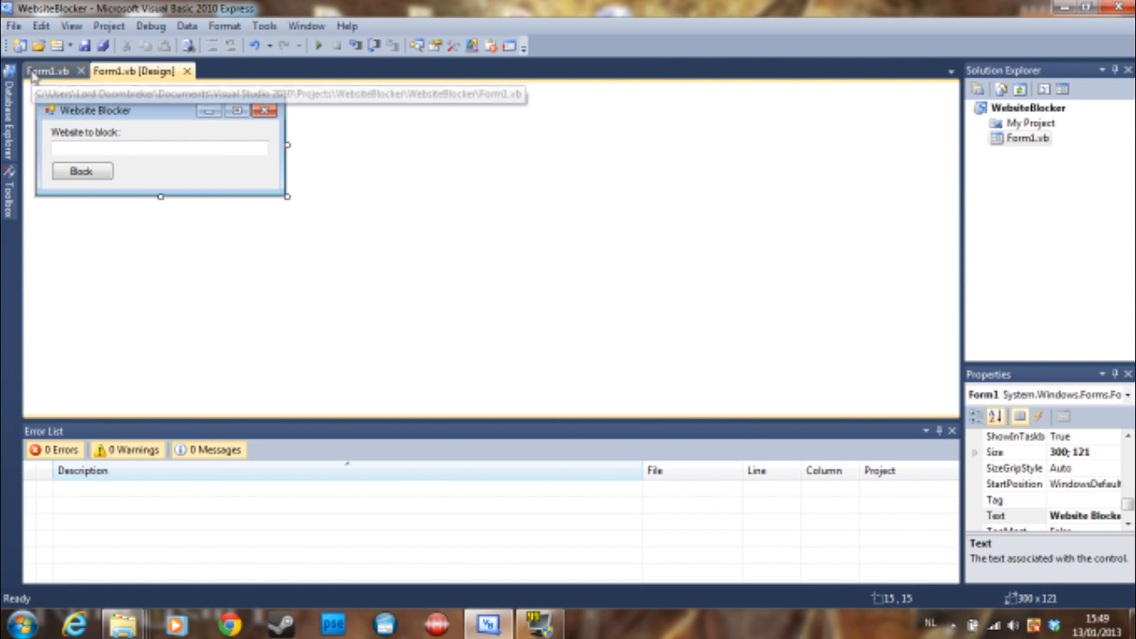
Show Form1.vb code and select the hosts-file writing lines inside Button1_Click.
click(46, 71)
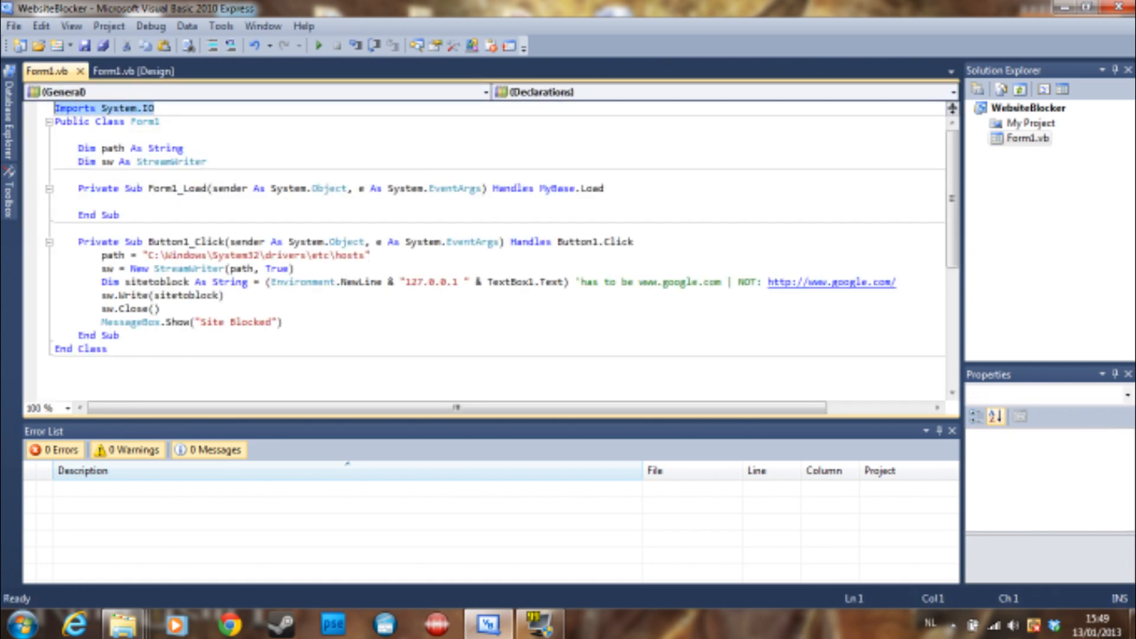
click(101, 121)
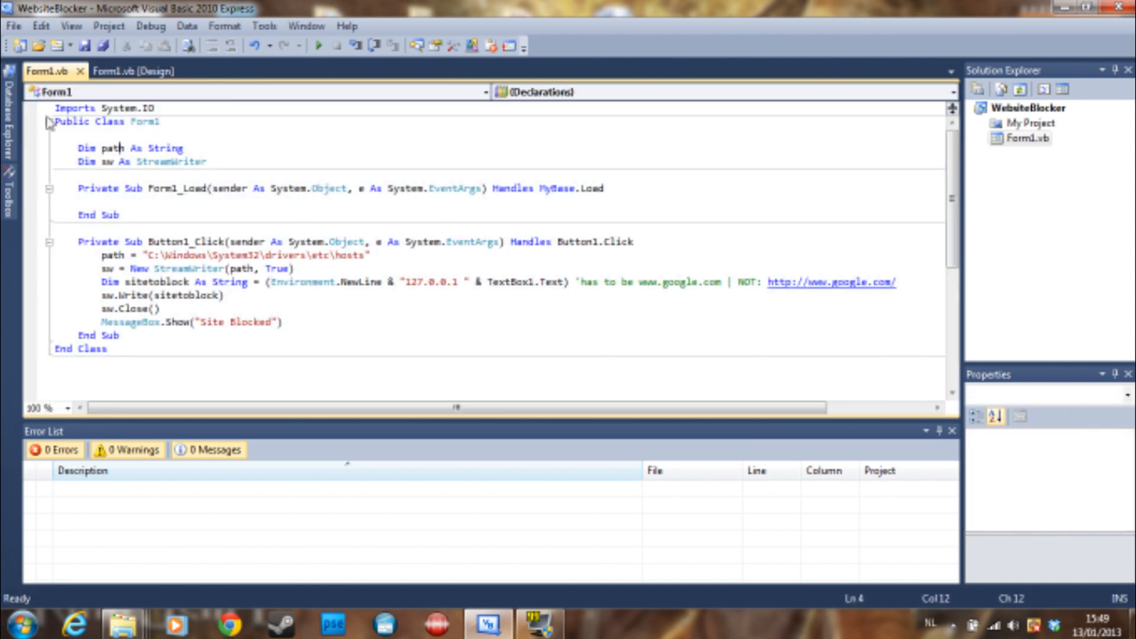
drag(104, 254, 214, 295)
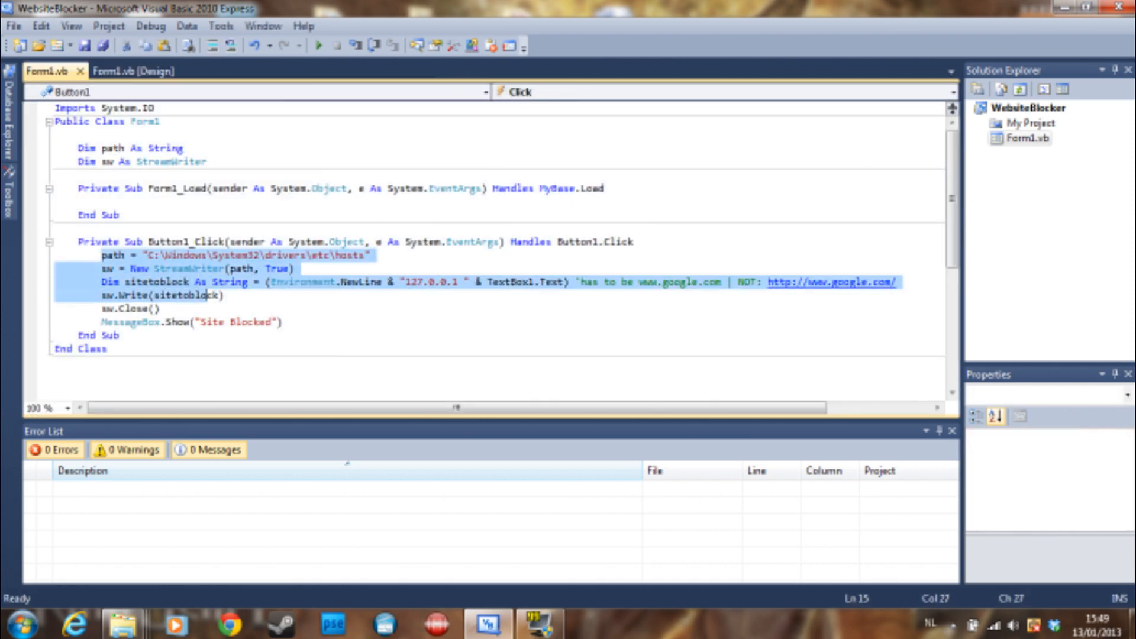
click(132, 70)
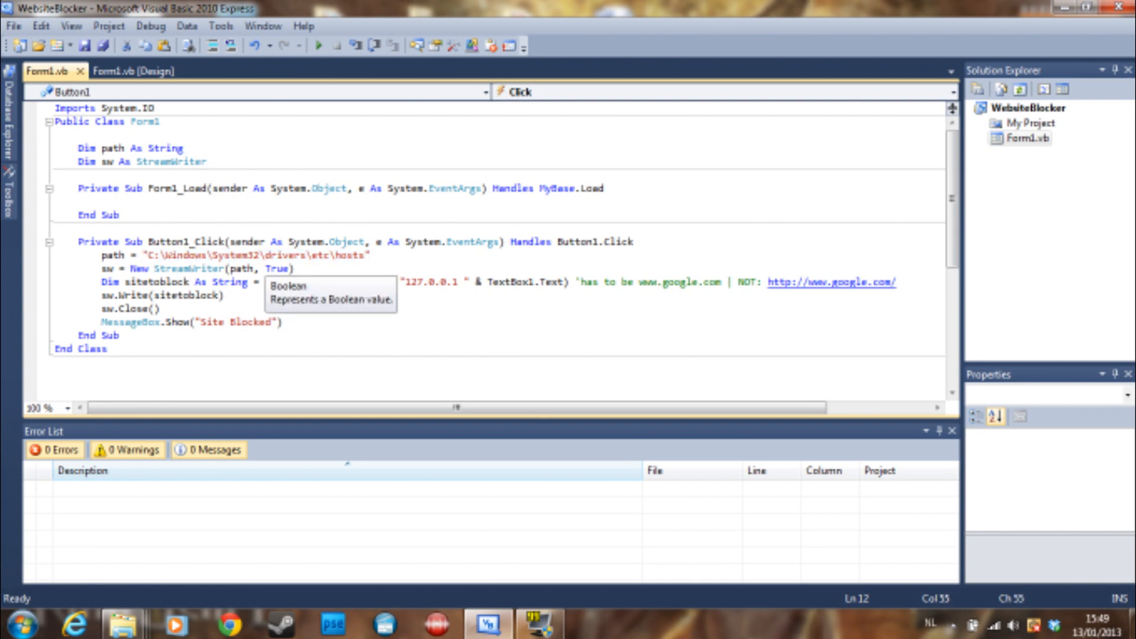
text((Environment.NewLine &)
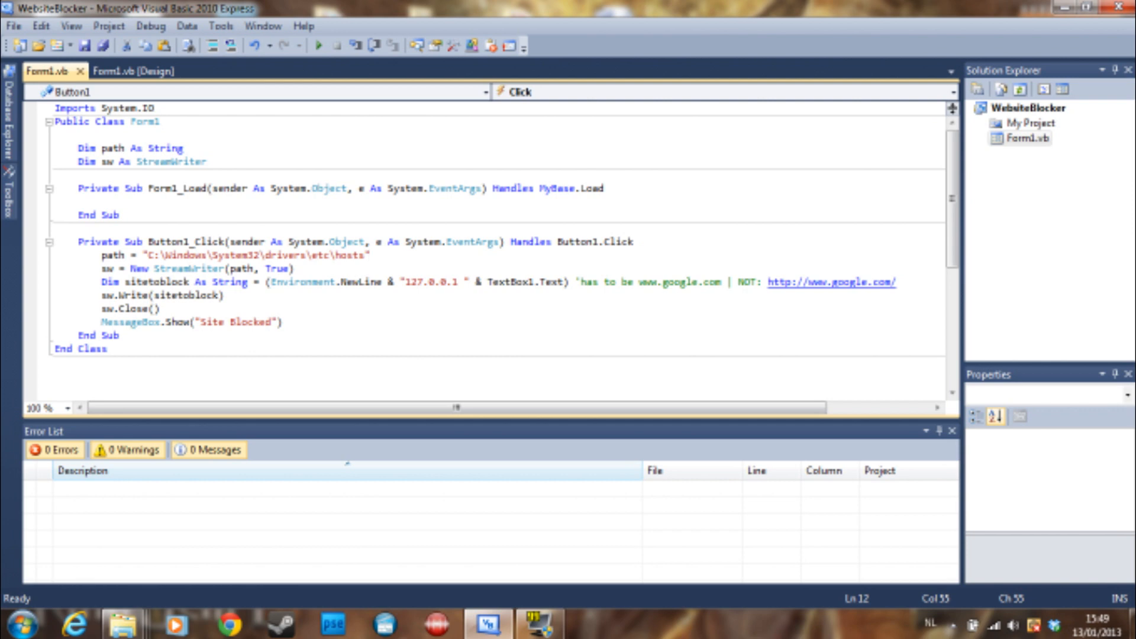
double_click(257, 256)
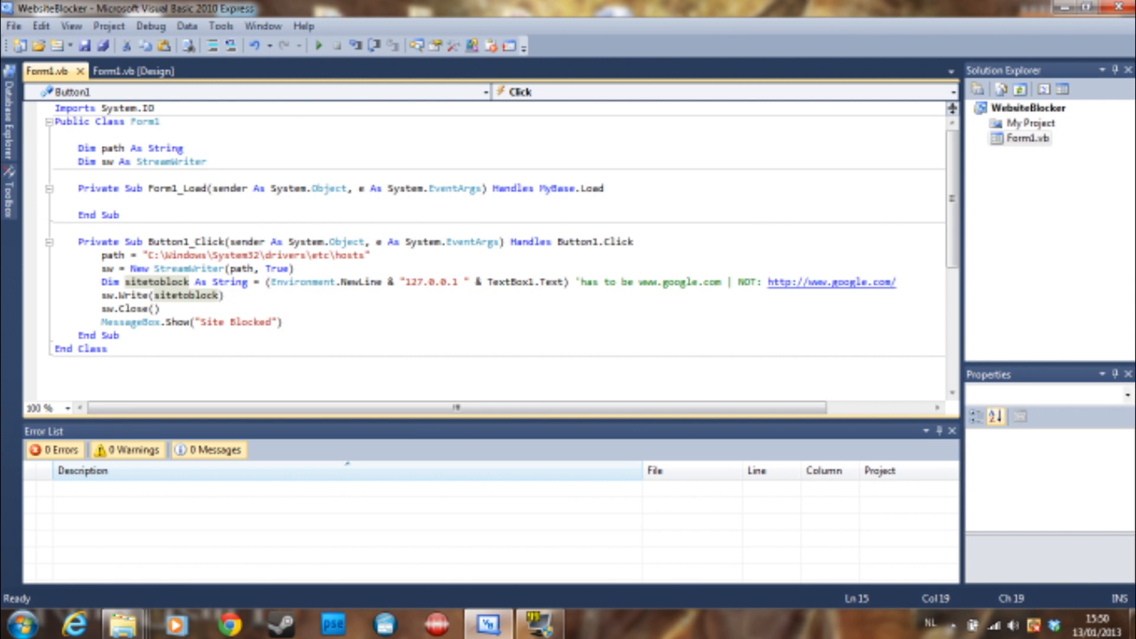
click(98, 282)
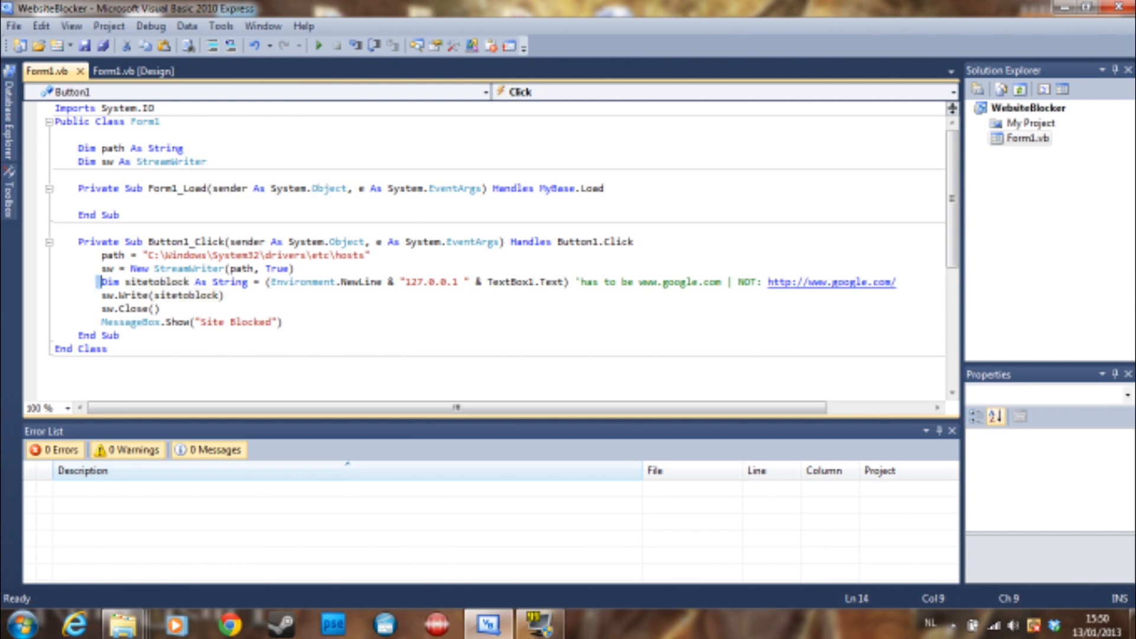
double_click(153, 283)
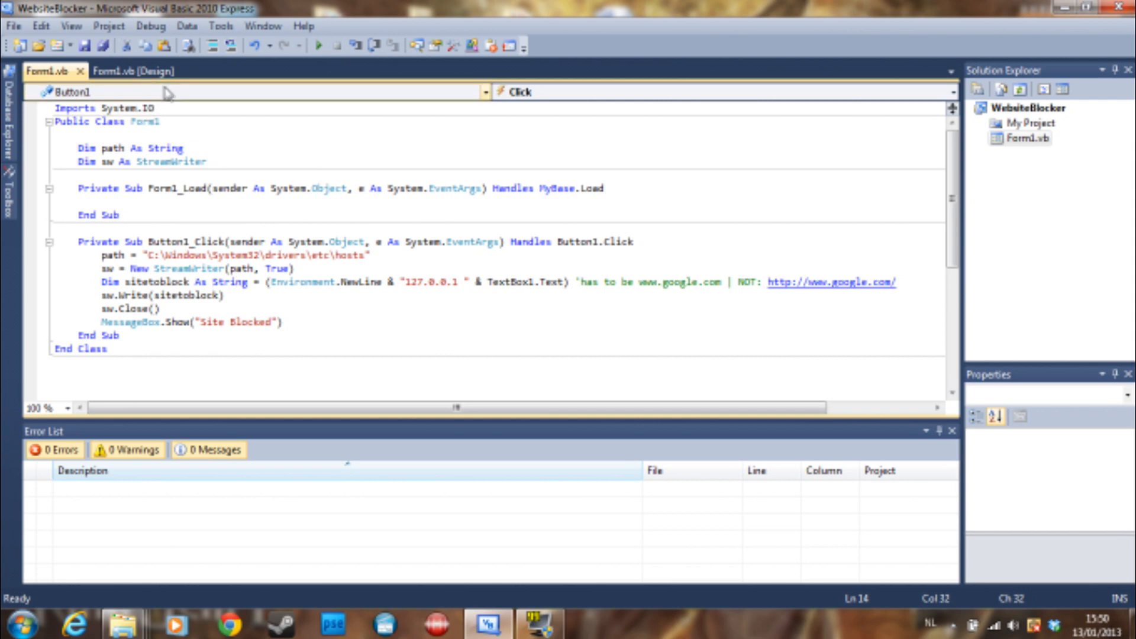
click(128, 71)
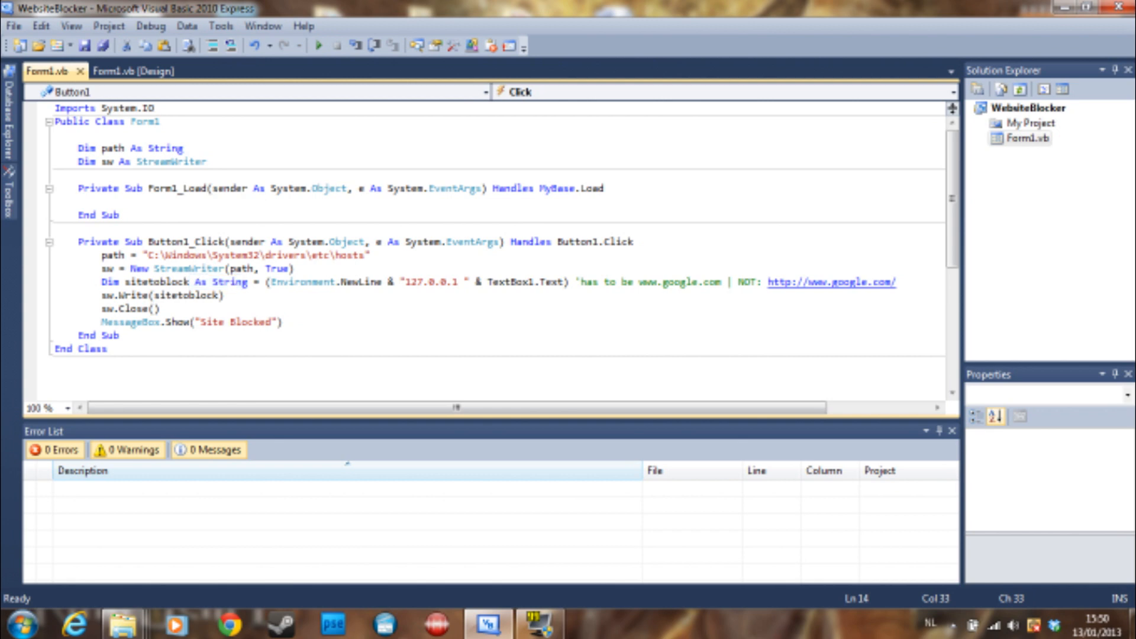
double_click(302, 282)
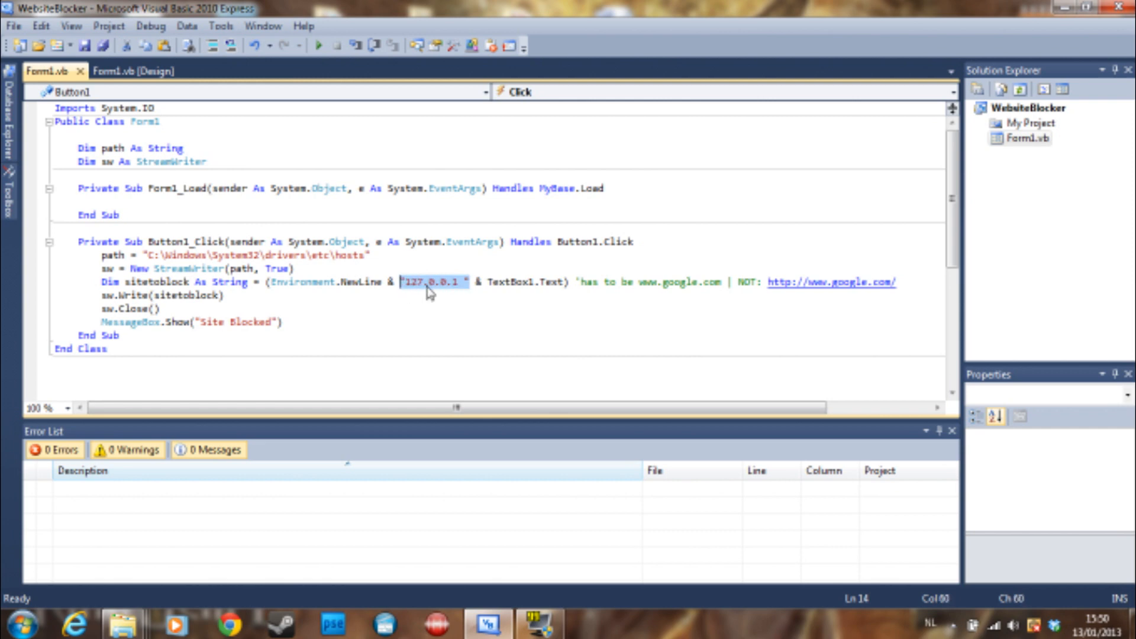
click(455, 281)
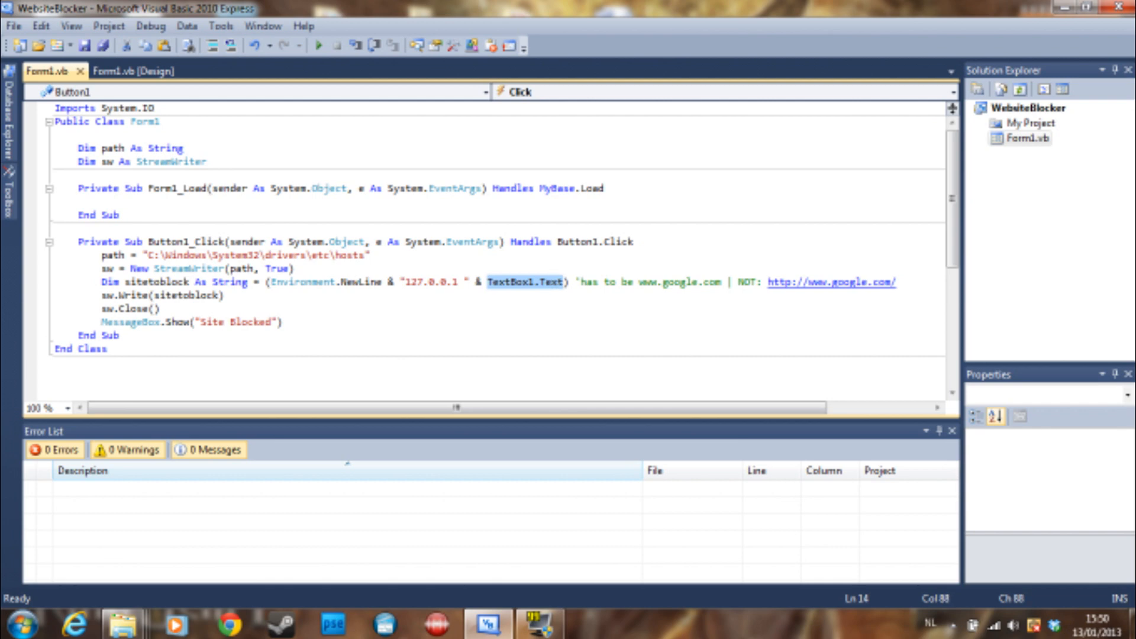
right_click(554, 283)
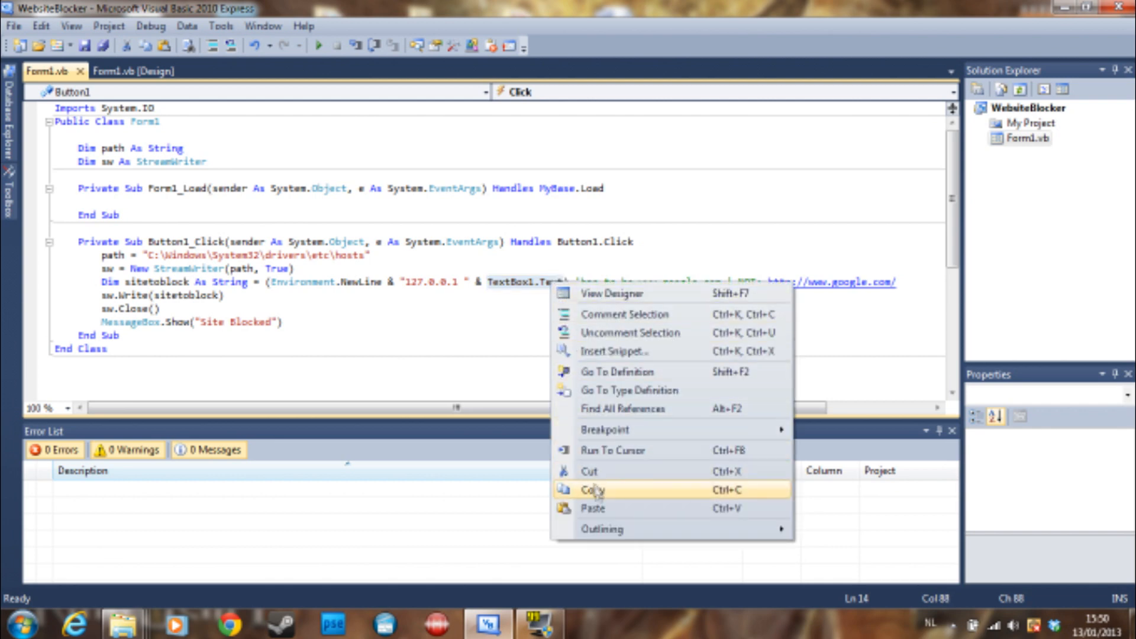
click(592, 490)
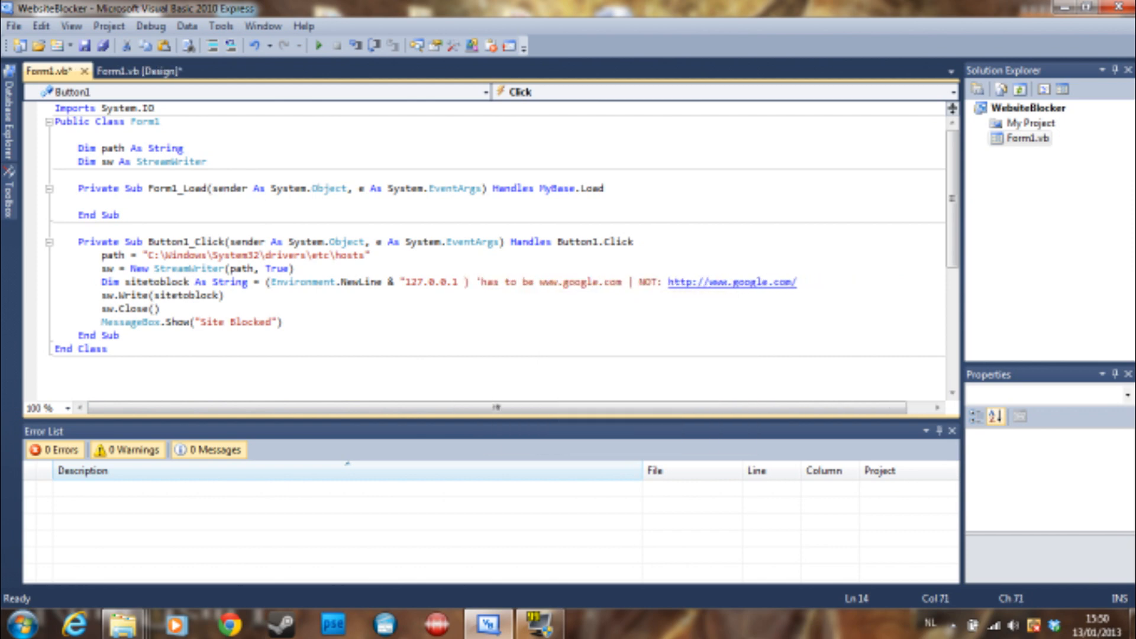
text(www)
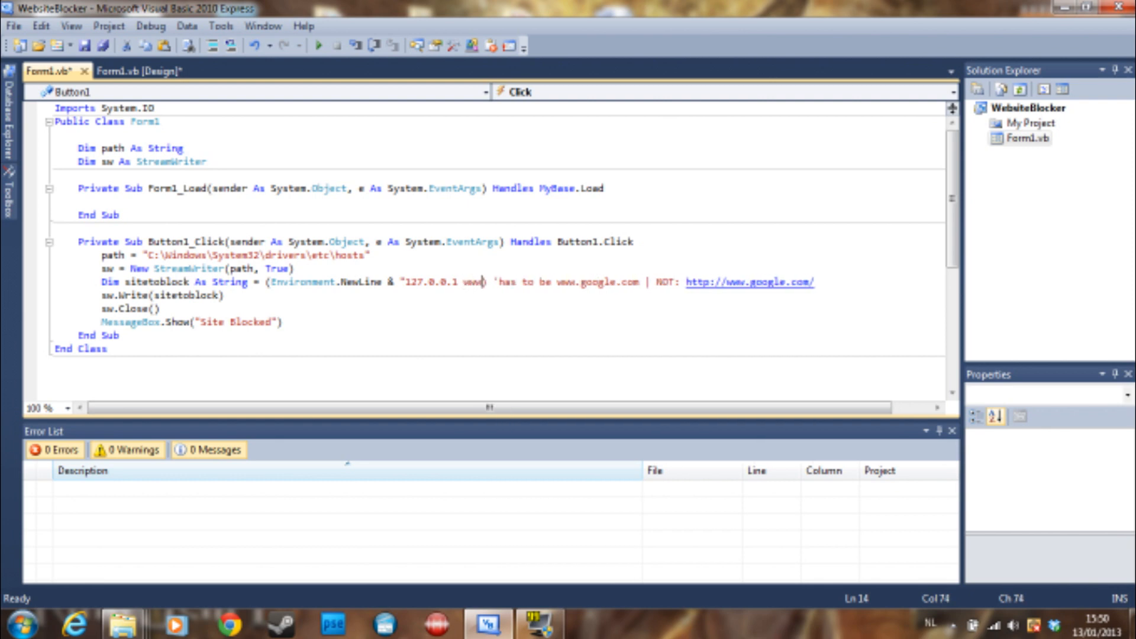
text(.)
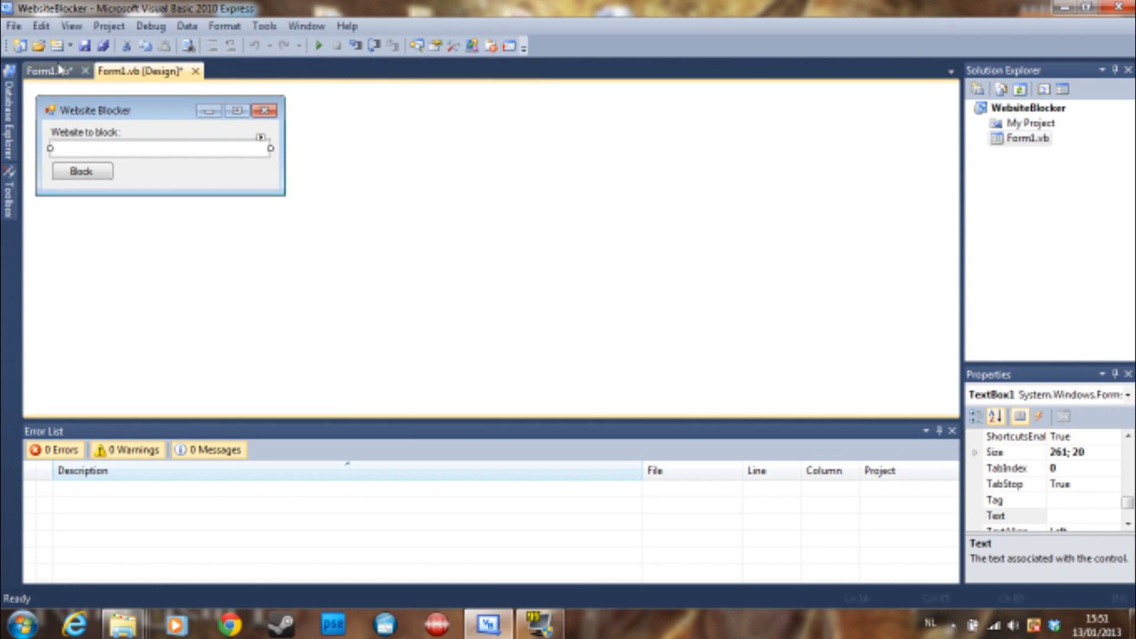
Restore '& TextBox1.Text' on the sitetoblock line, checking the website text box on the form.
click(51, 70)
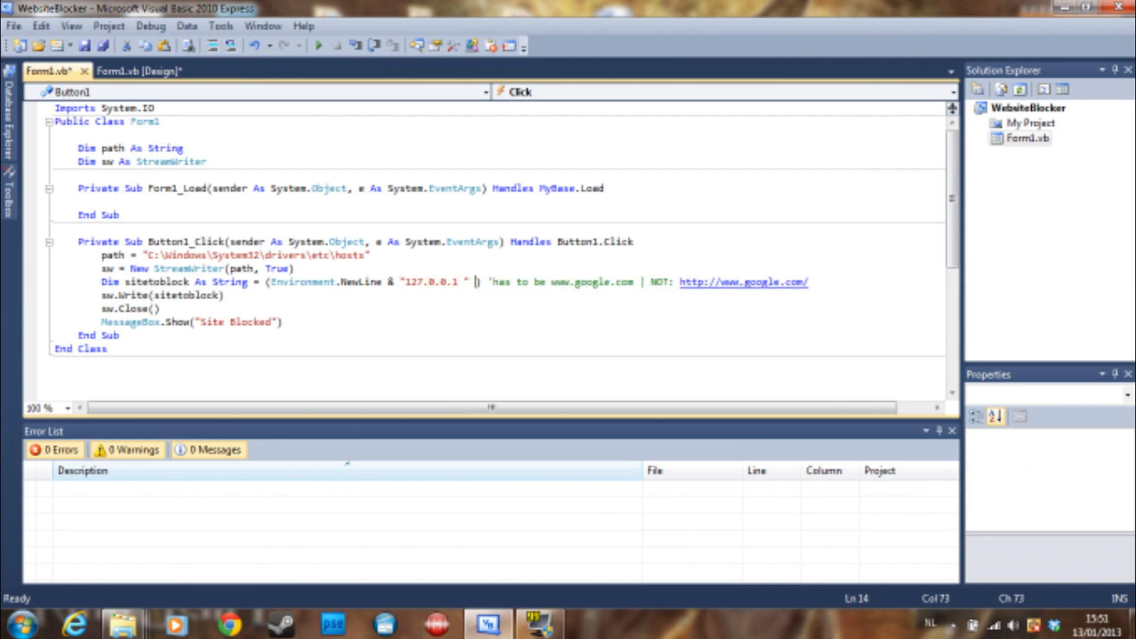
text(& TextBox1.Text)
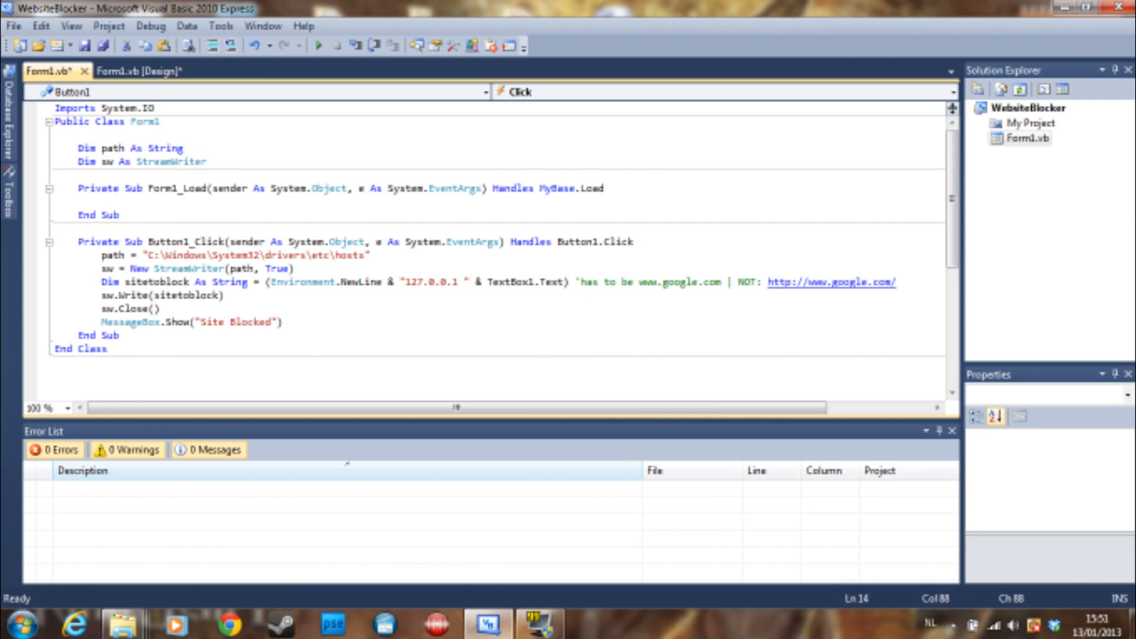
click(137, 70)
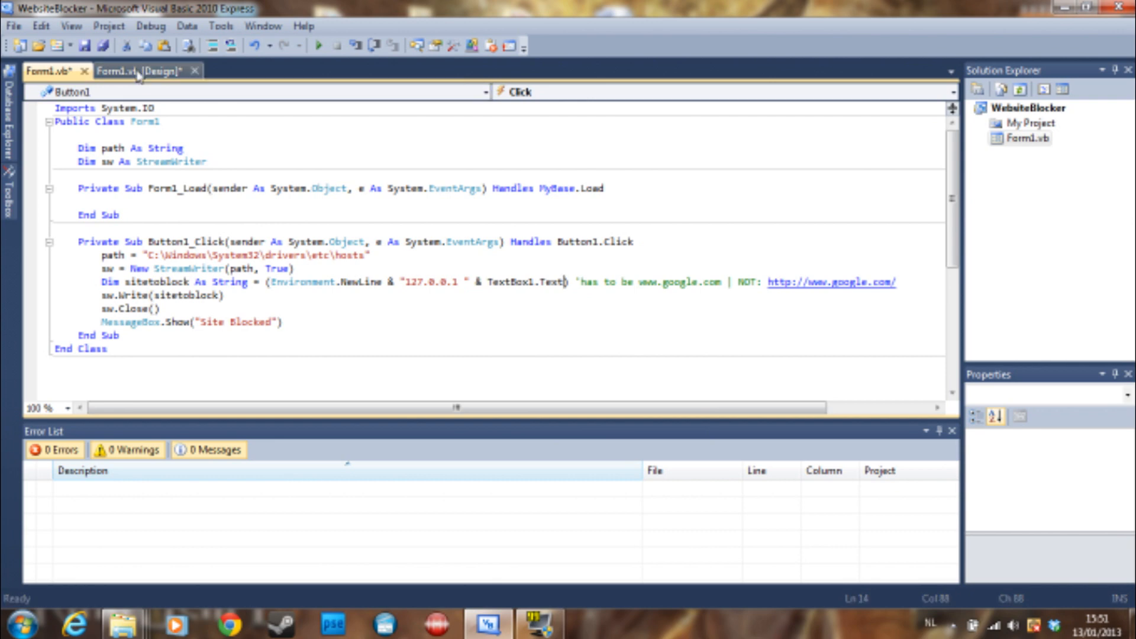
click(137, 70)
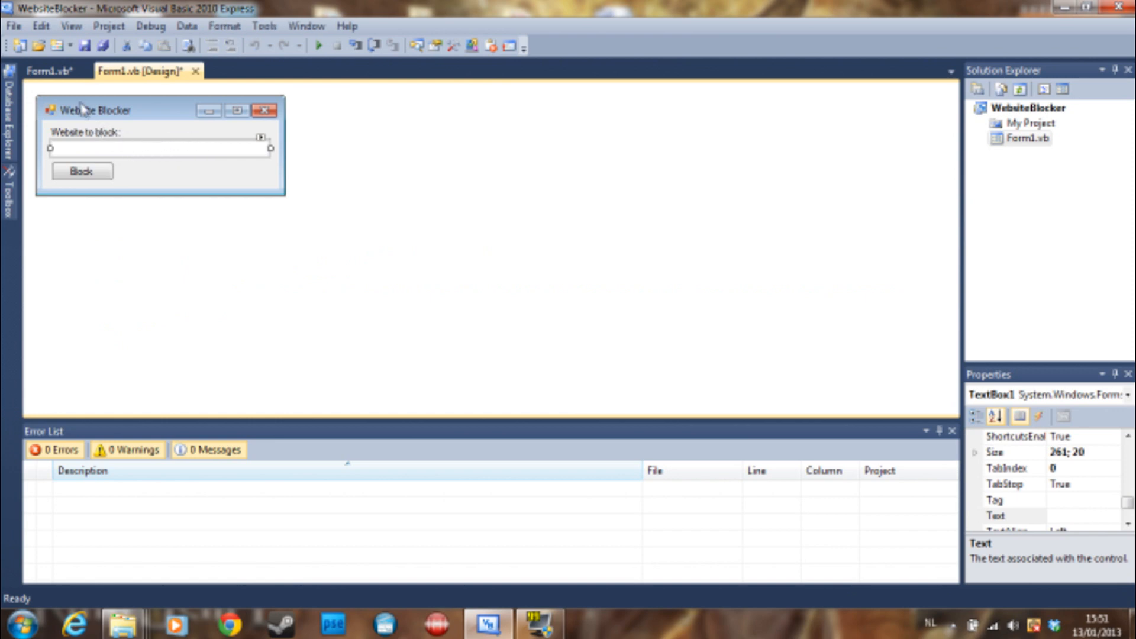
click(47, 70)
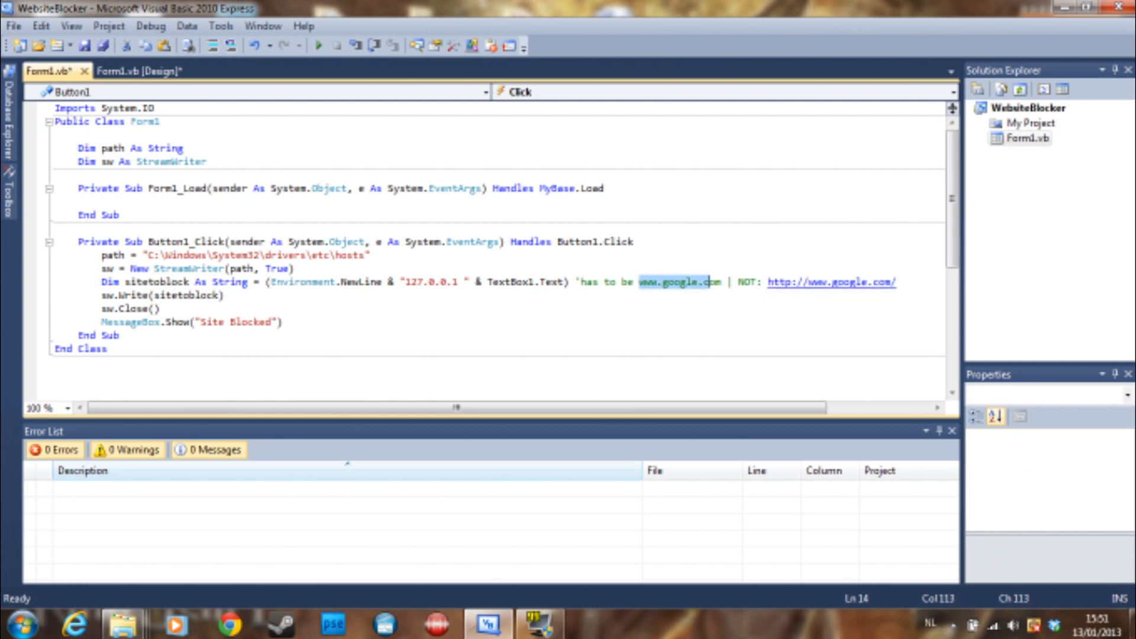
mouse_move(698, 293)
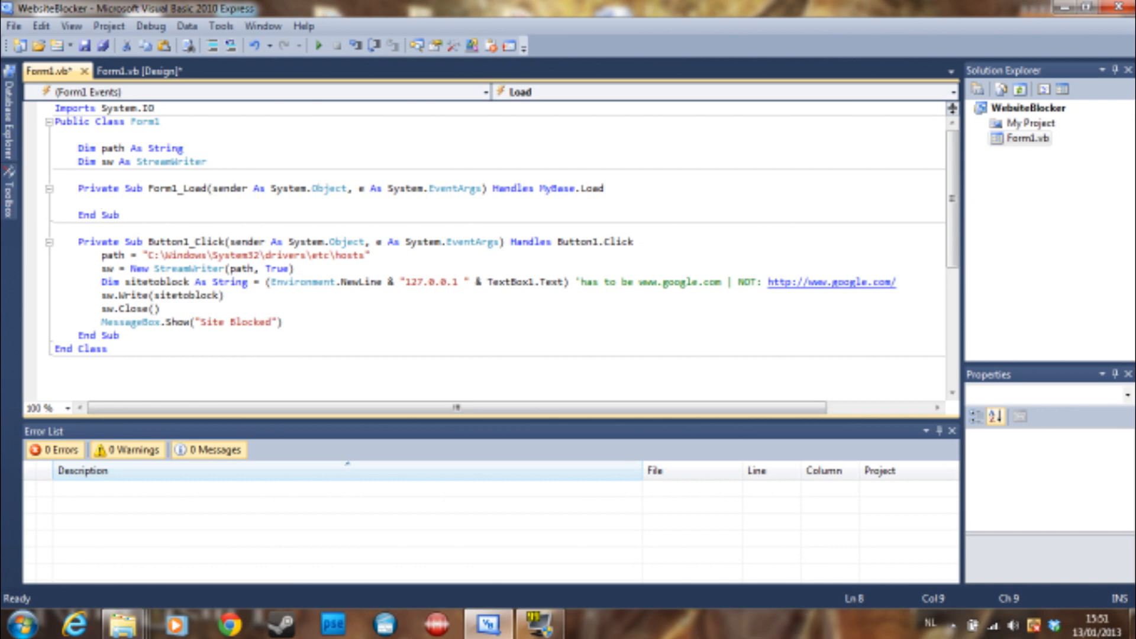
drag(103, 255, 283, 322)
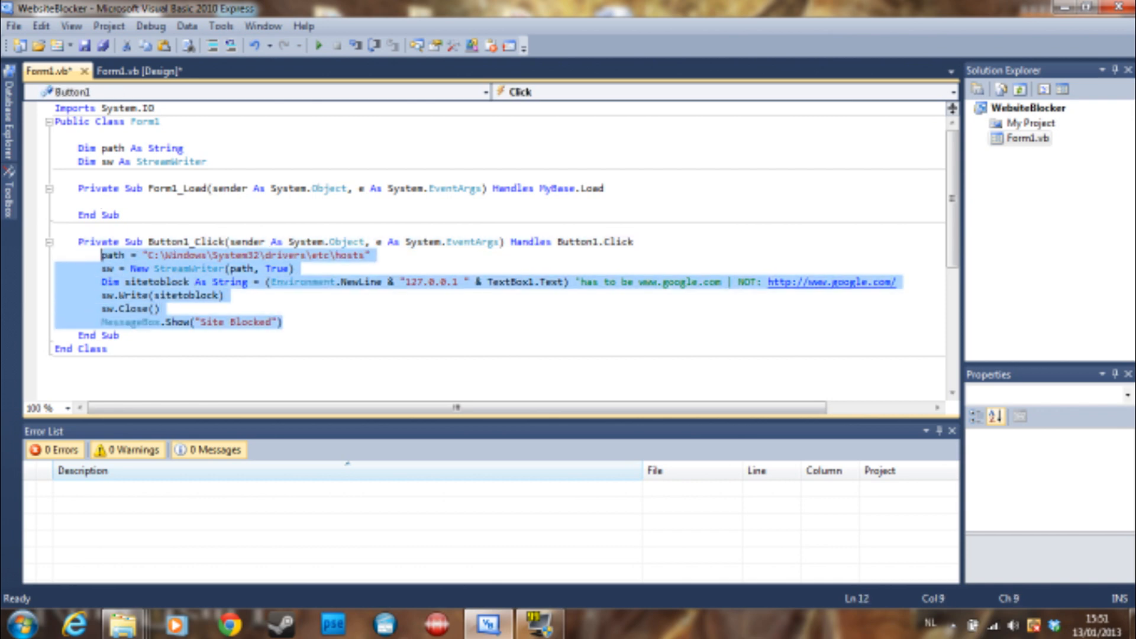
click(160, 309)
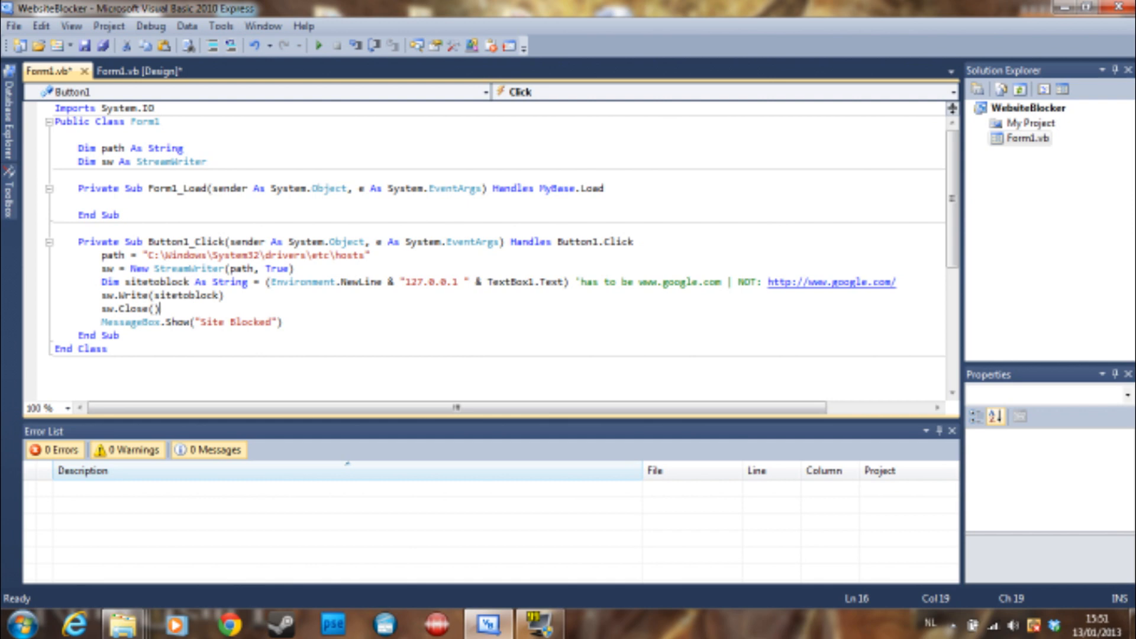
double_click(160, 282)
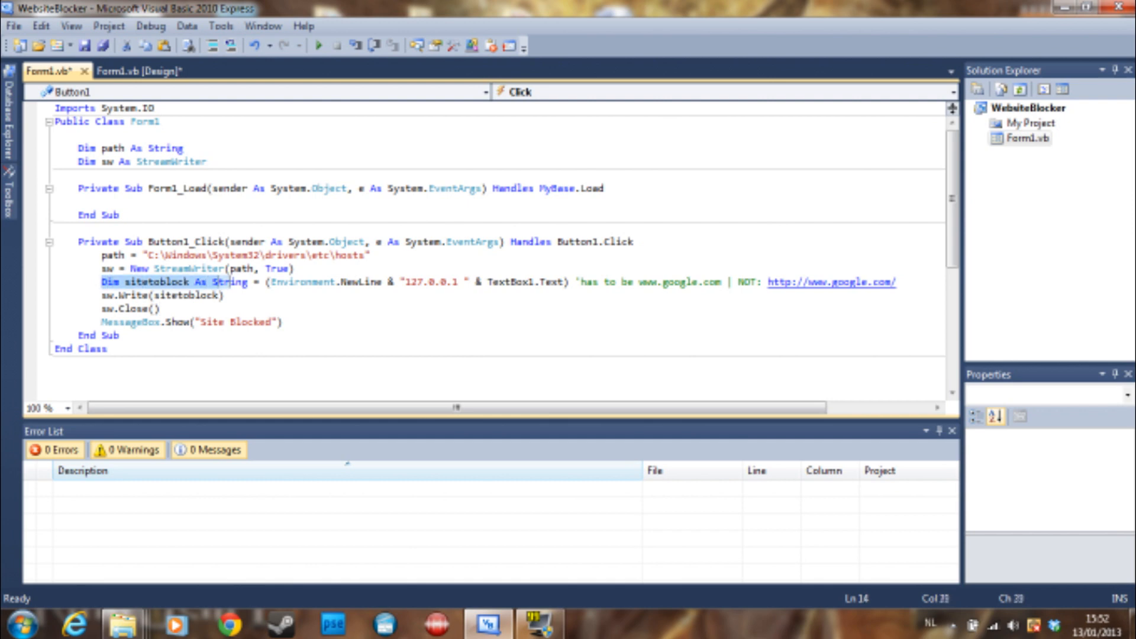
click(108, 295)
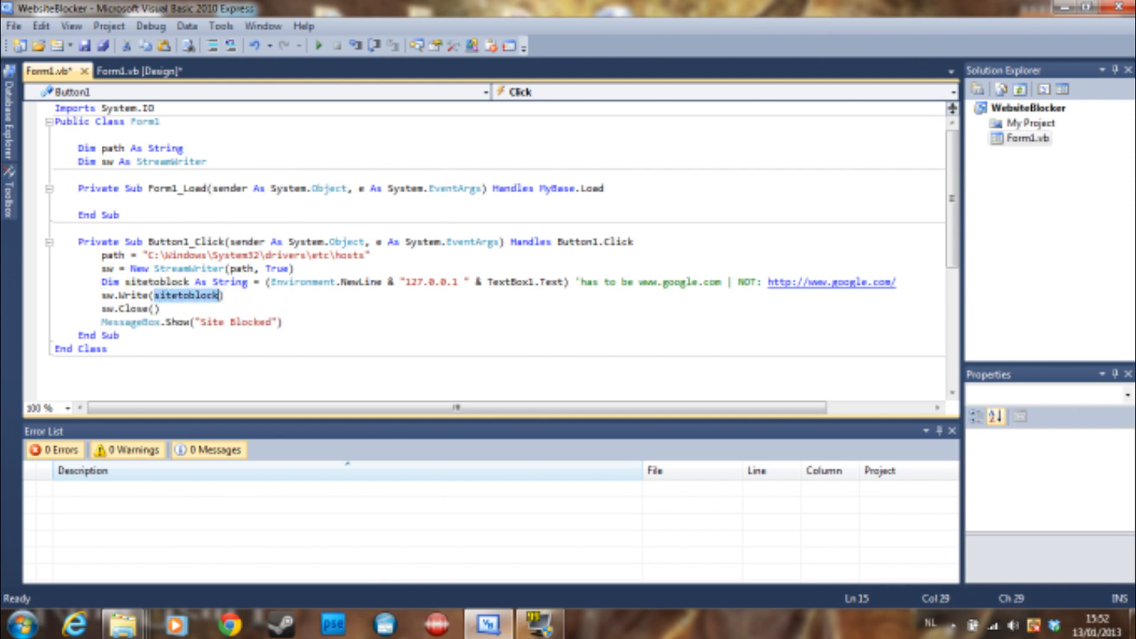
mouse_move(141, 309)
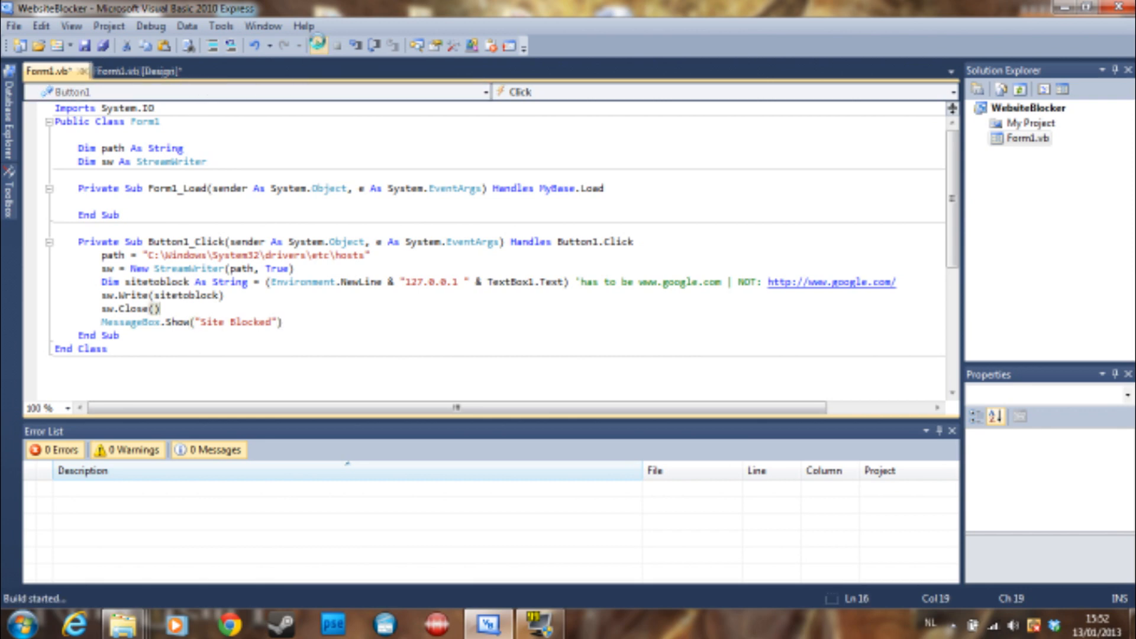
key(F5)
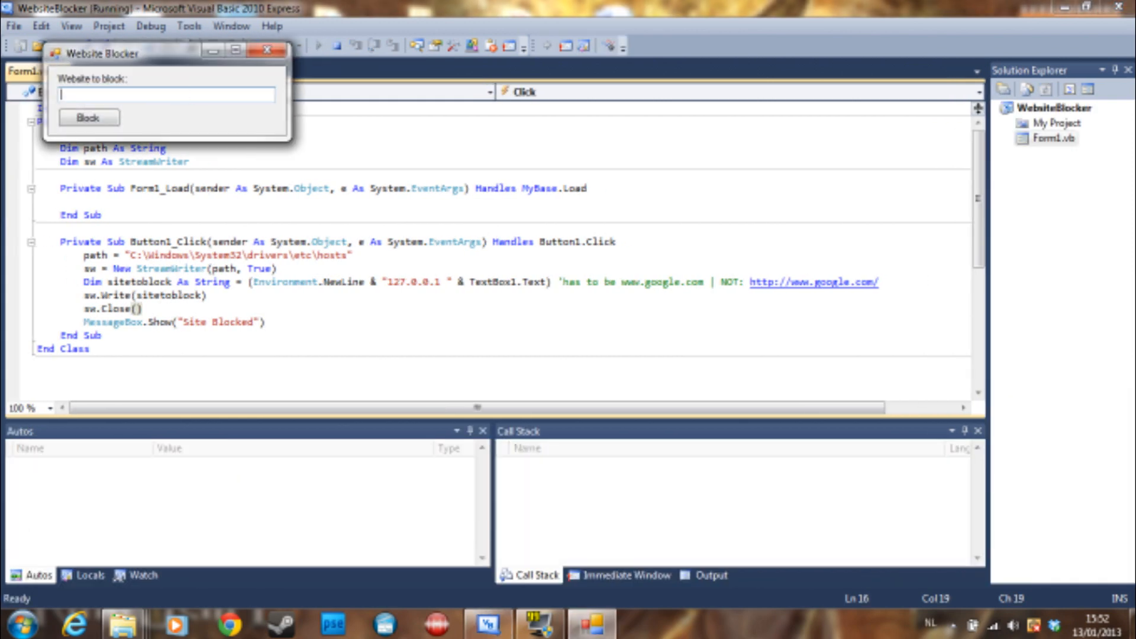
text(www.google.b)
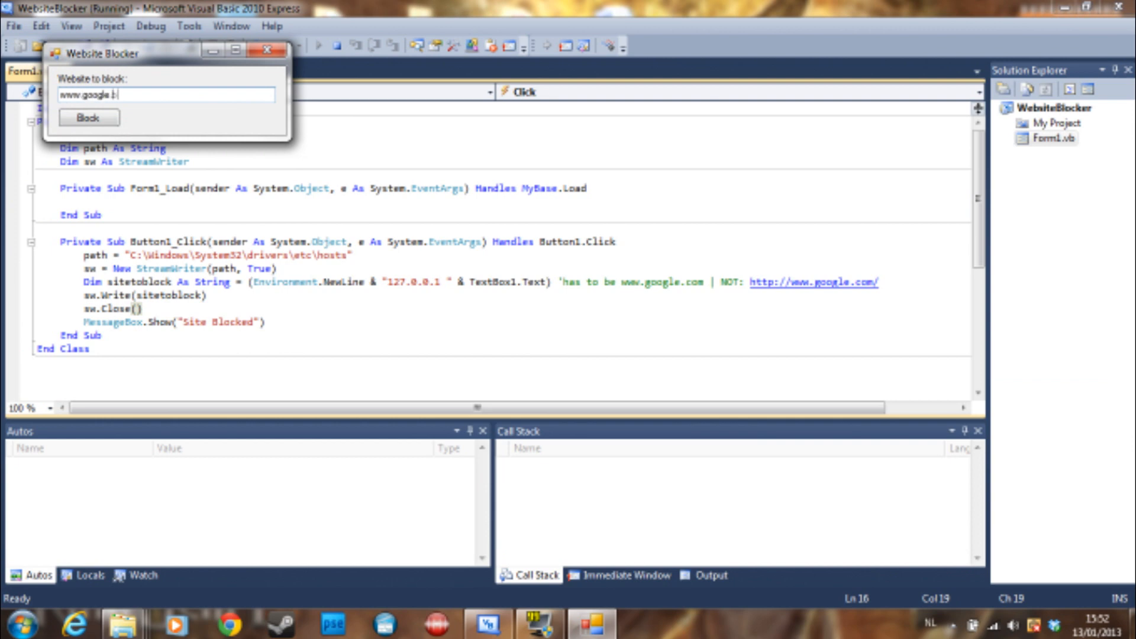
click(87, 117)
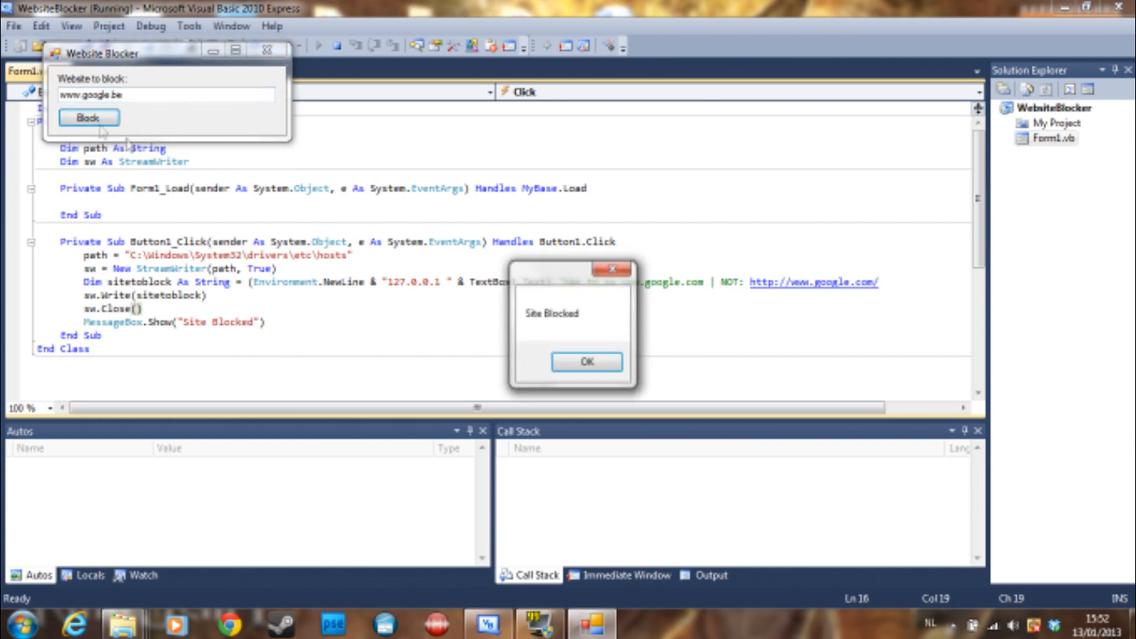
click(587, 362)
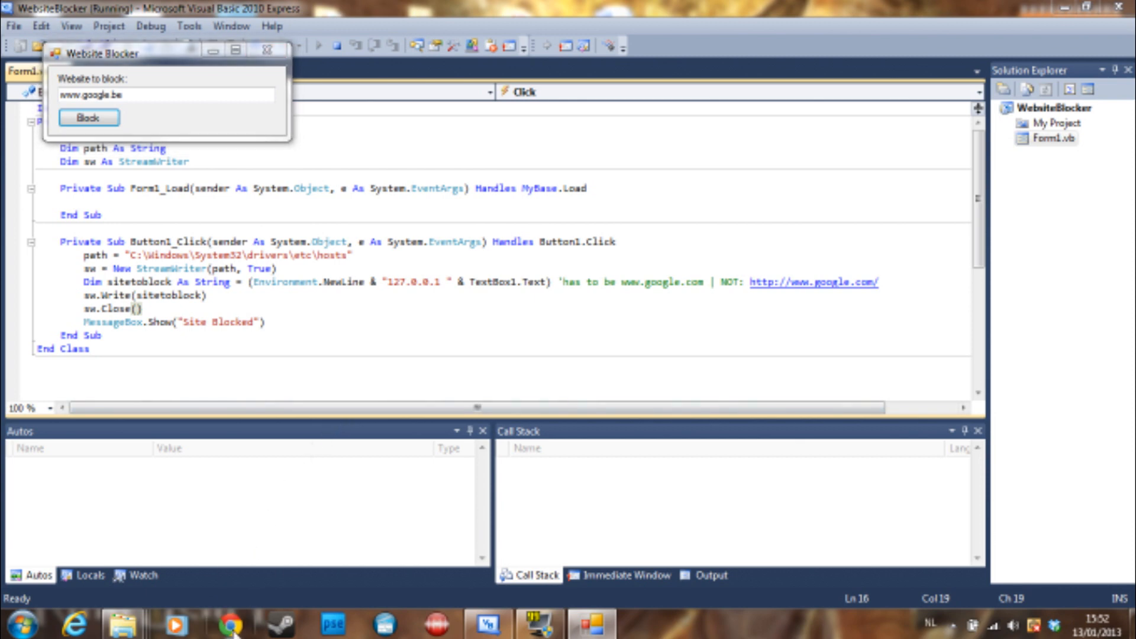
click(228, 623)
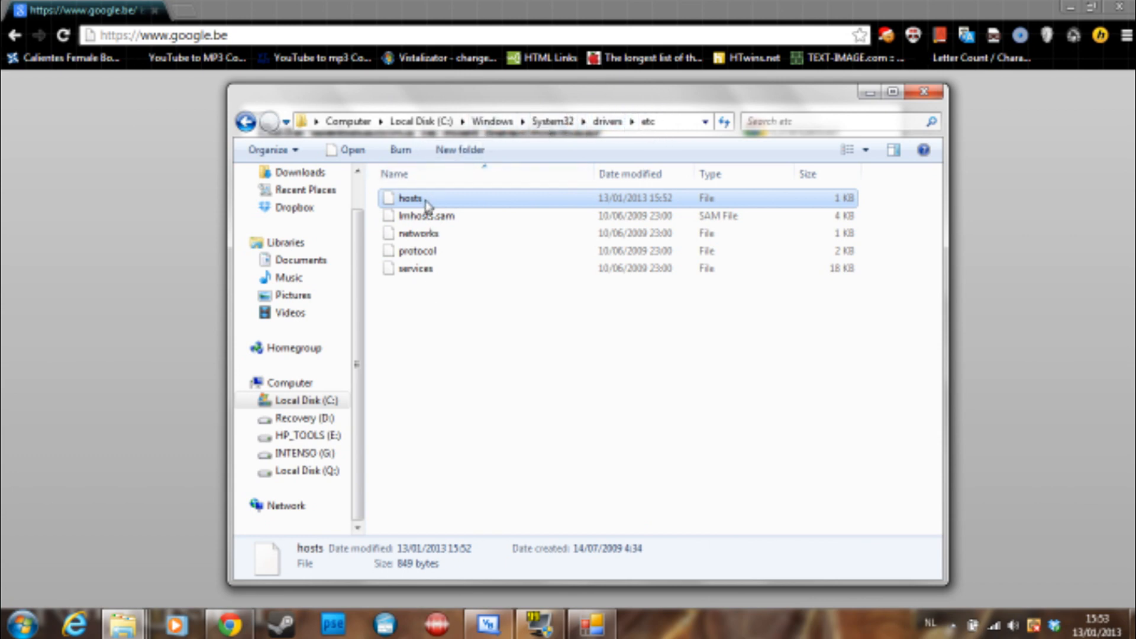
Open the hosts file with Edit with Notepad++ from its context menu.
right_click(409, 198)
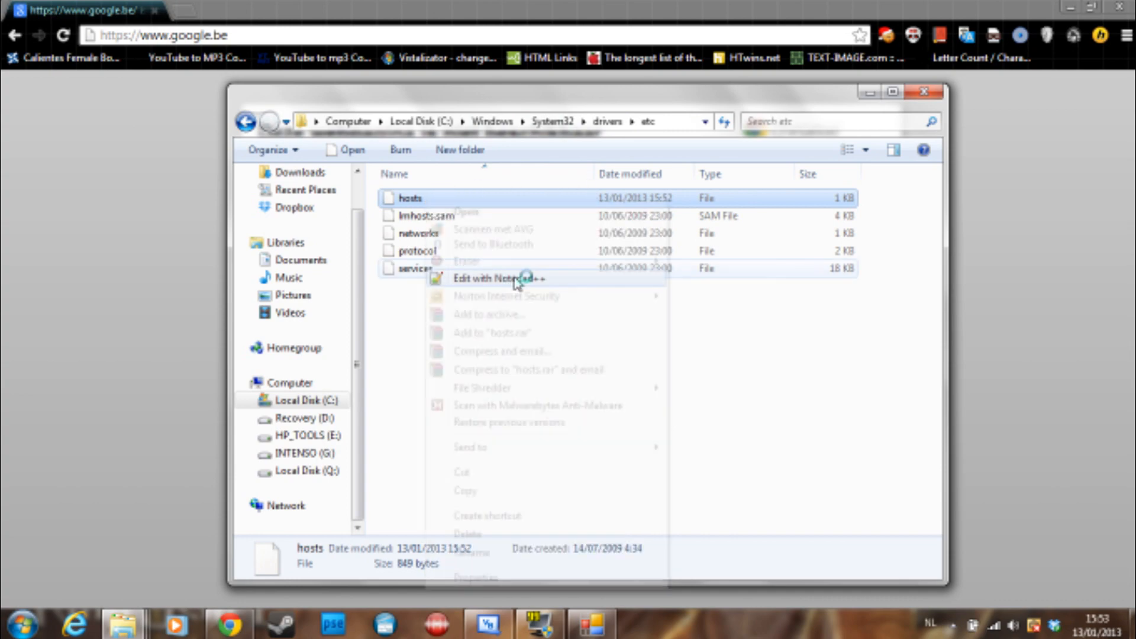
click(496, 278)
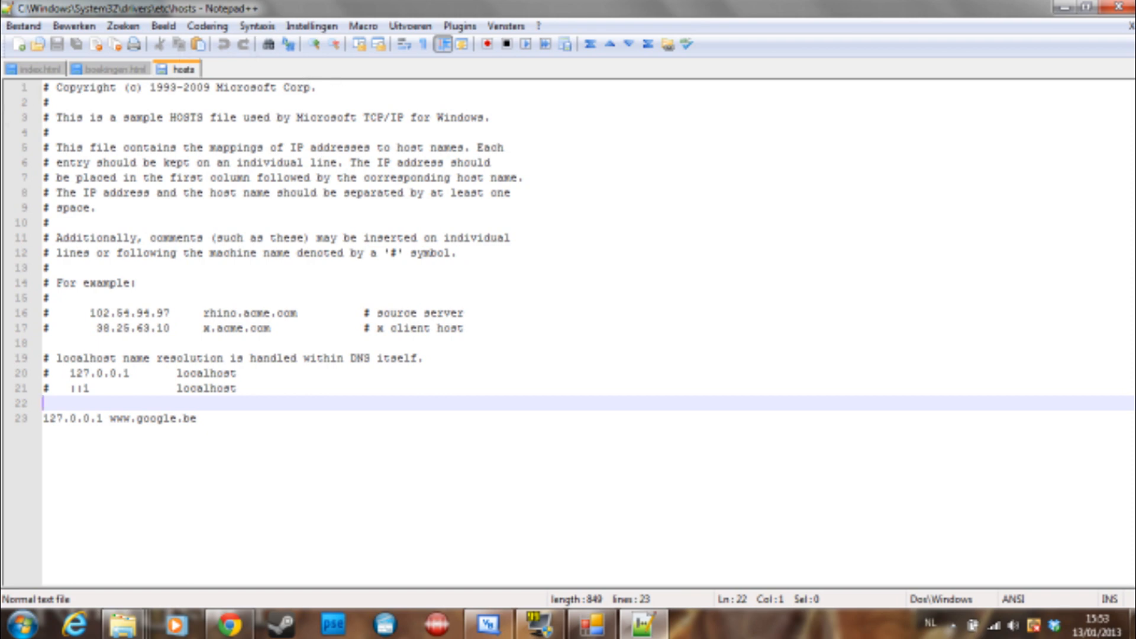
triple_click(119, 417)
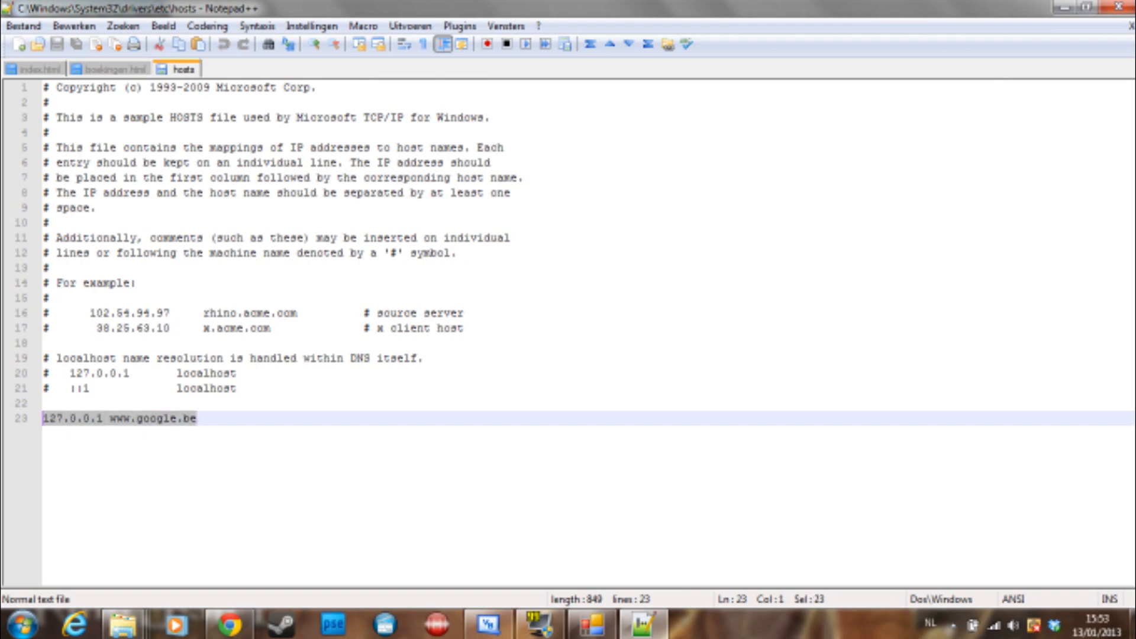
key(Delete)
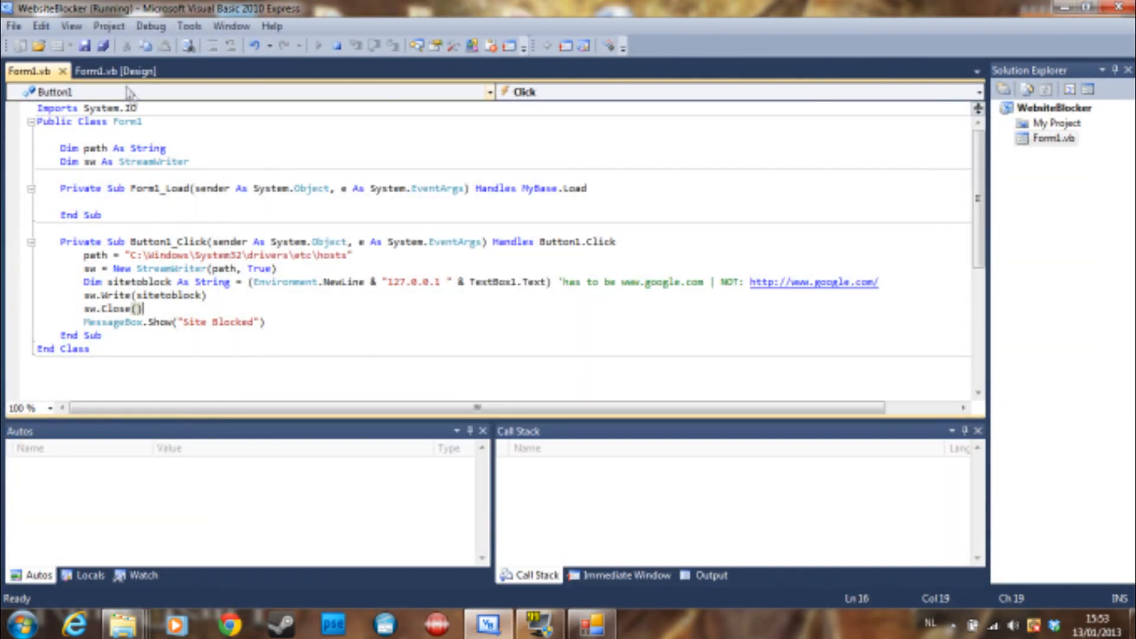
Show the Form1.vb [Design] view with the website field and Block button.
click(116, 70)
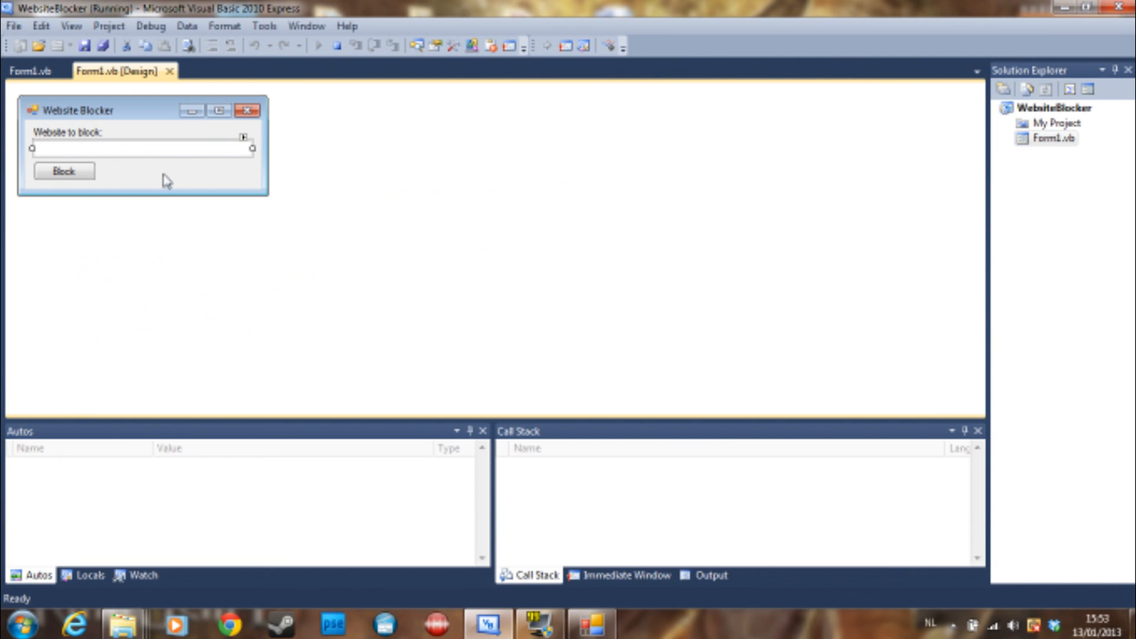
mouse_move(484, 260)
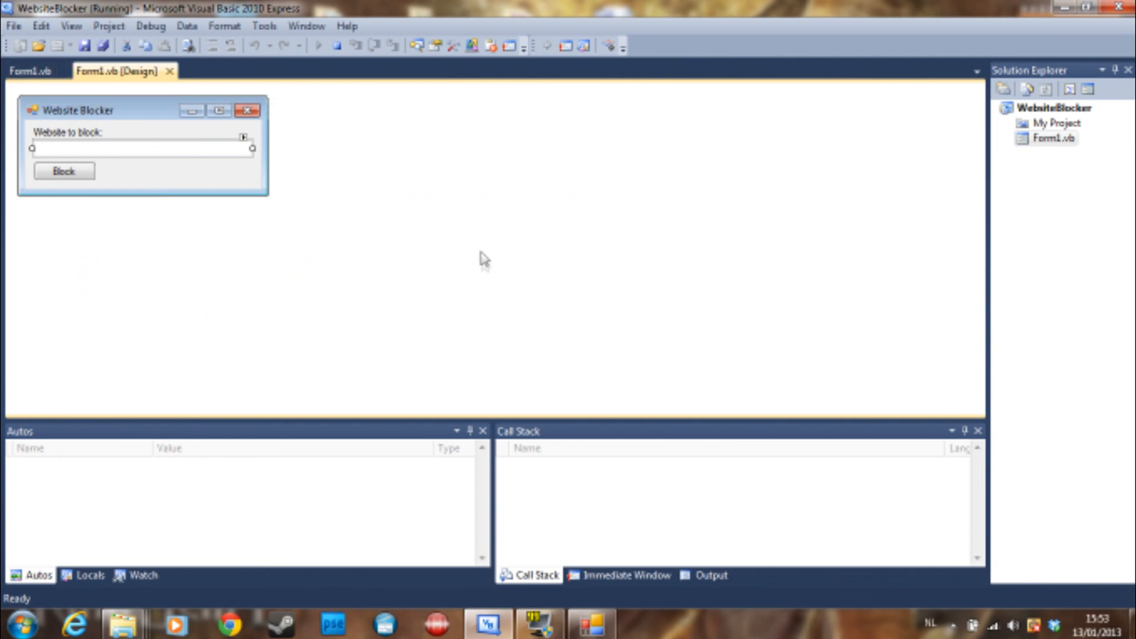
mouse_move(477, 257)
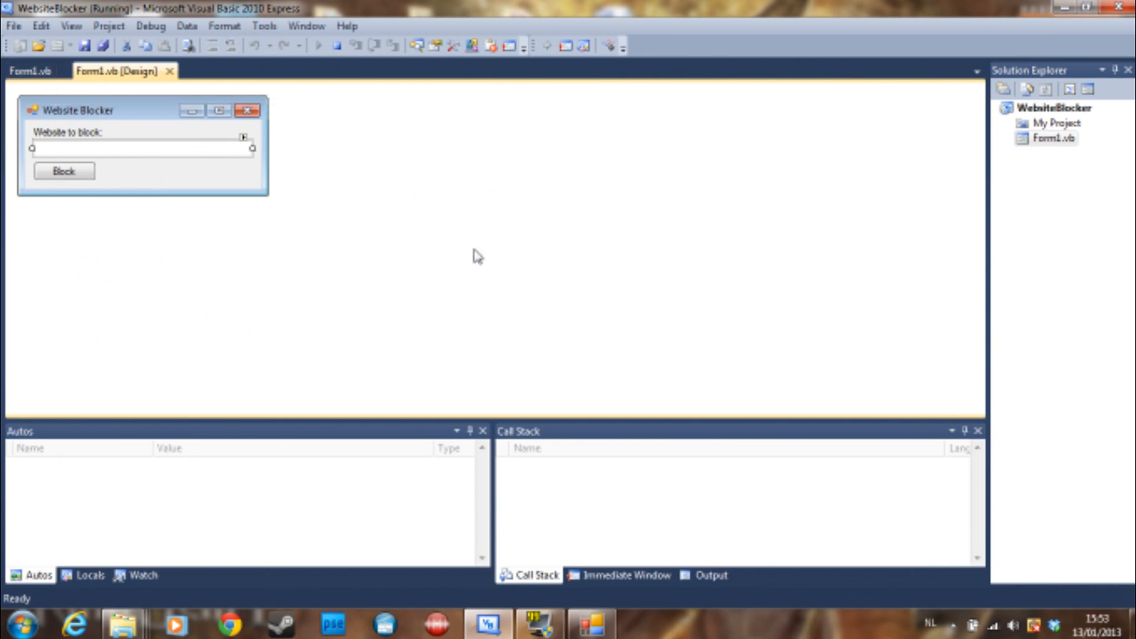